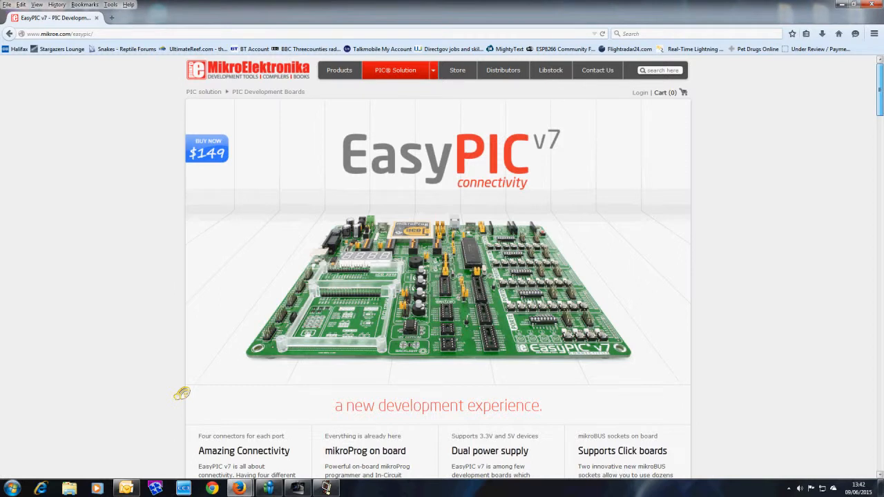
scroll("down", 3)
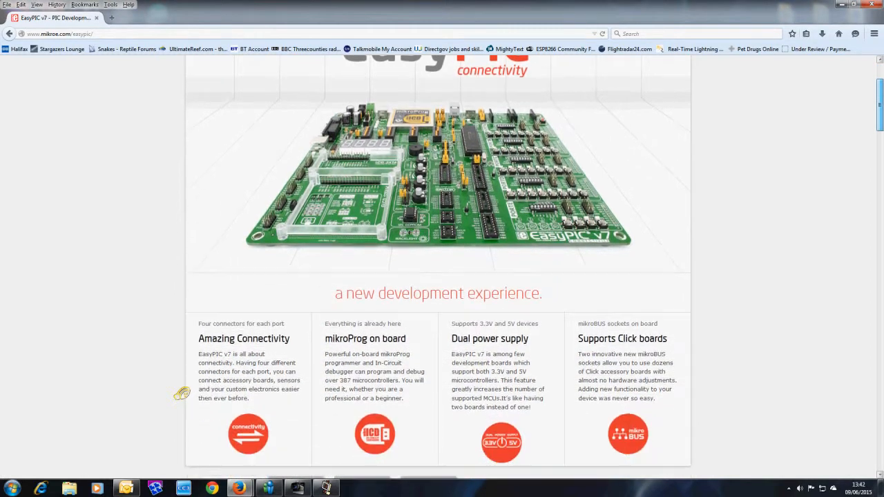
scroll("down", 3)
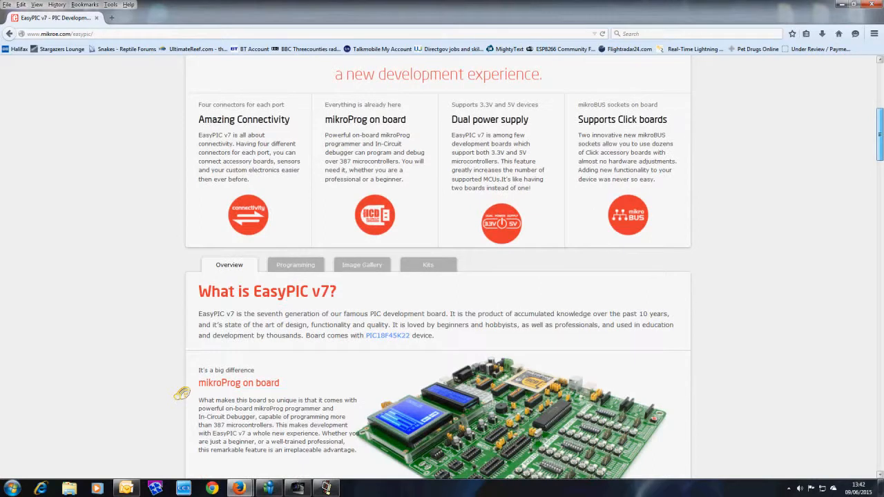
scroll("down", 3)
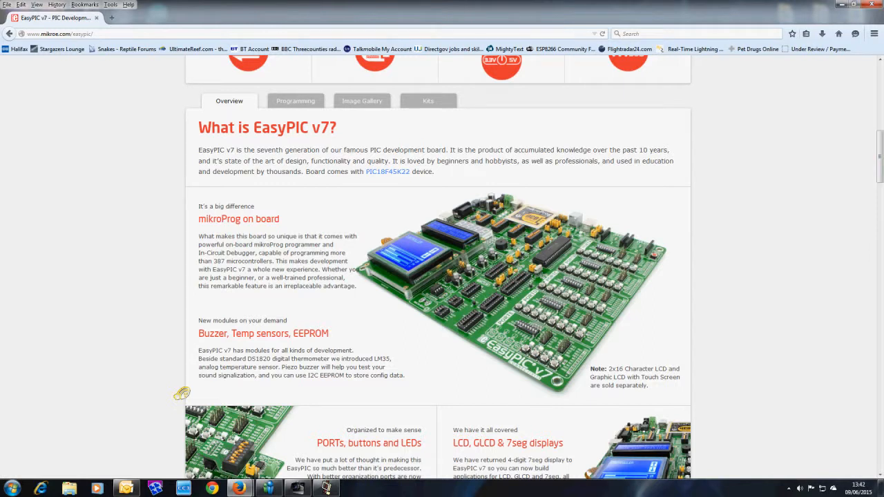
scroll("down", 3)
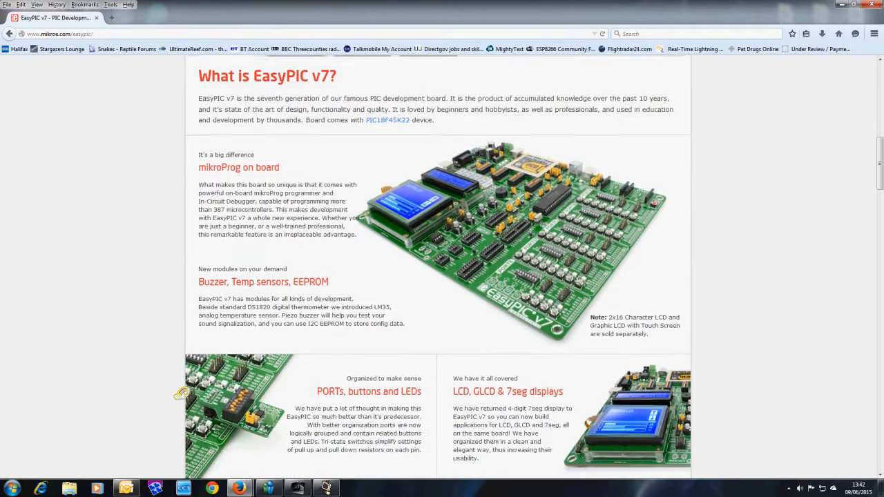
scroll("down", 3)
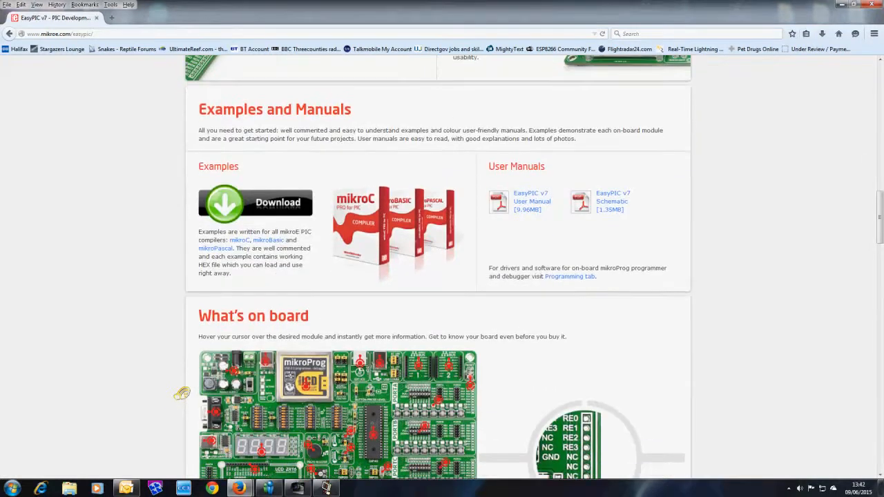
scroll("down", 3)
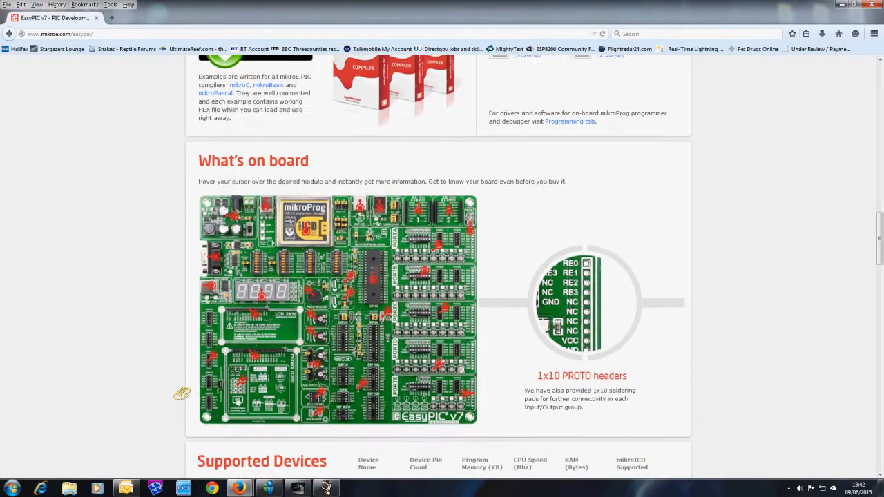
scroll("down", 3)
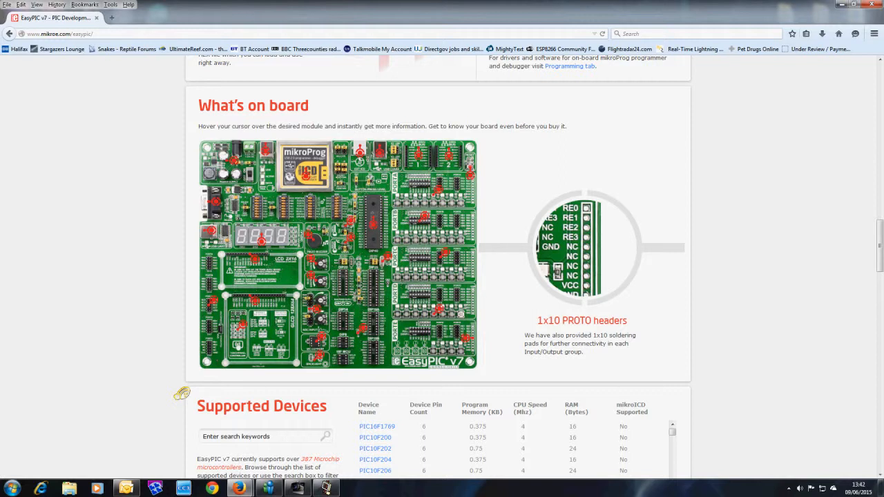
scroll("down", 3)
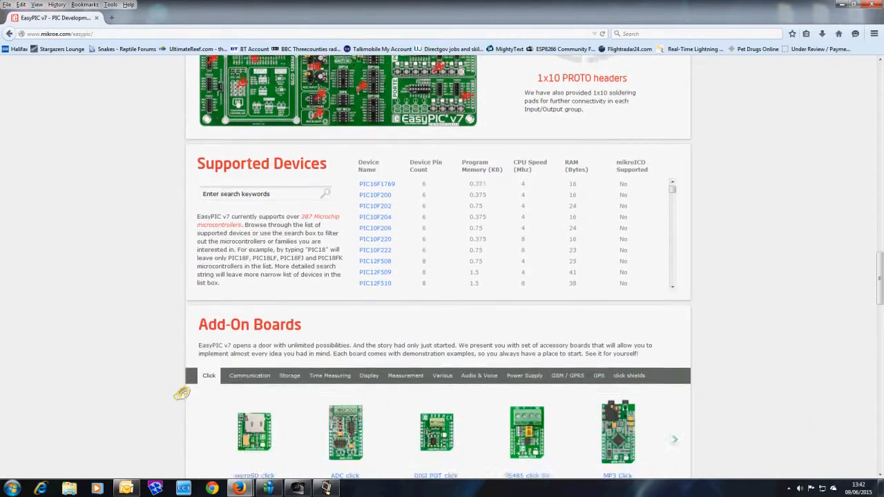
scroll("down", 3)
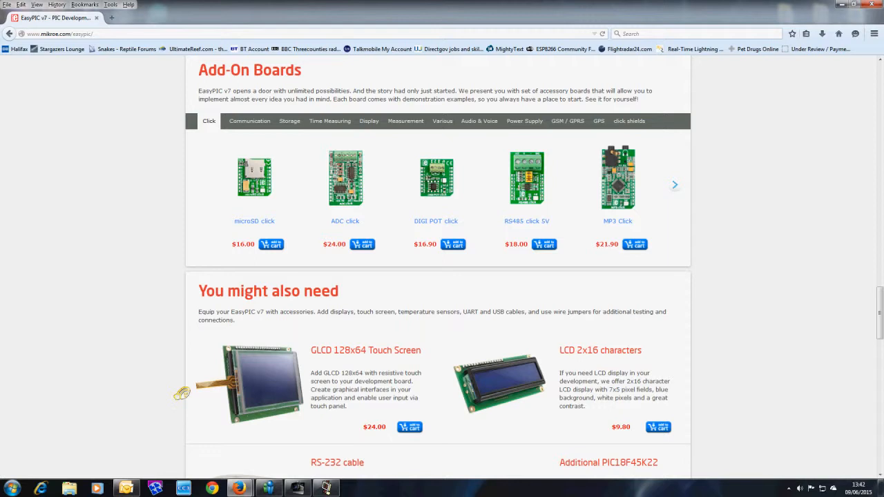
scroll("down", 3)
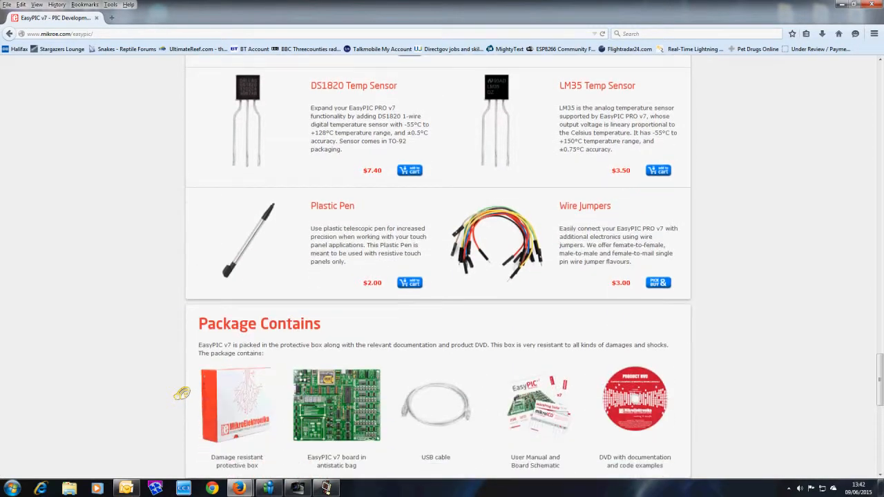
scroll("down", 3)
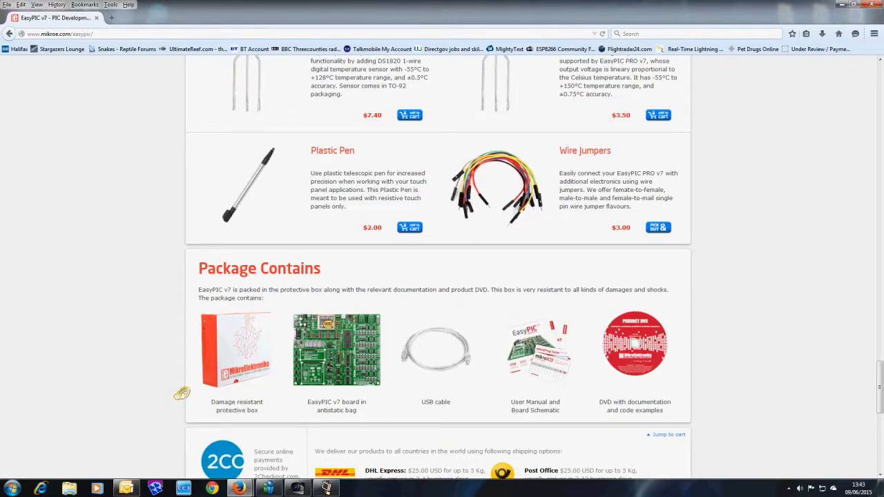
scroll("down", 3)
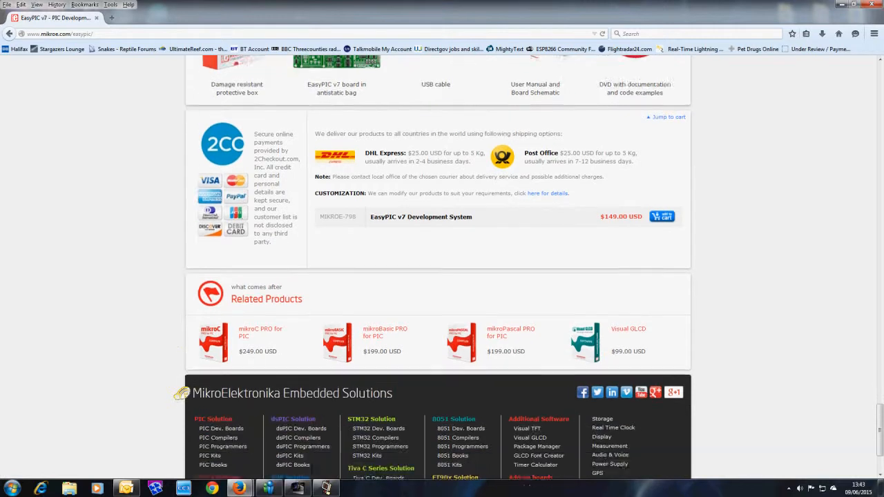
scroll("down", 3)
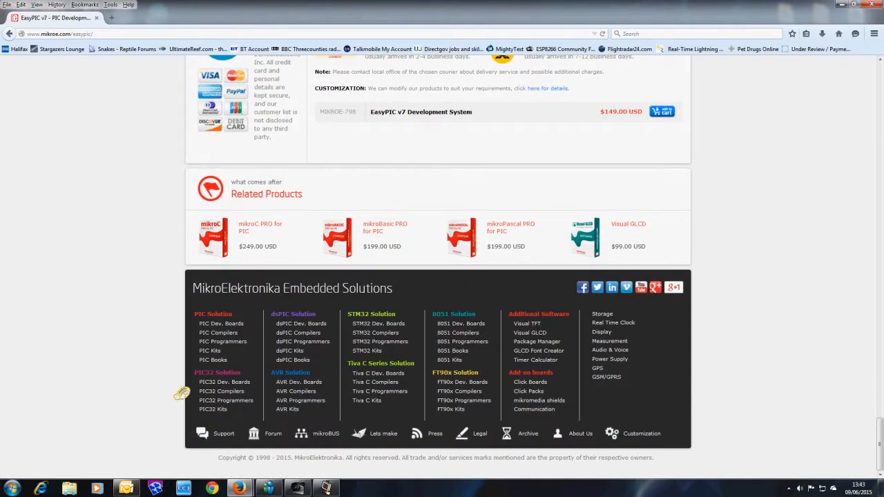